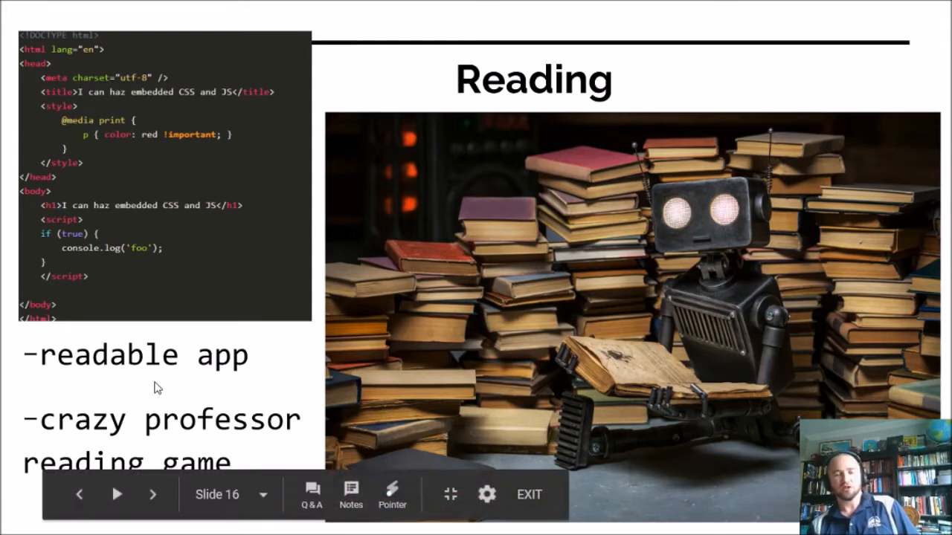
{"action": "mouse_move", "coordinate": [150, 375]}
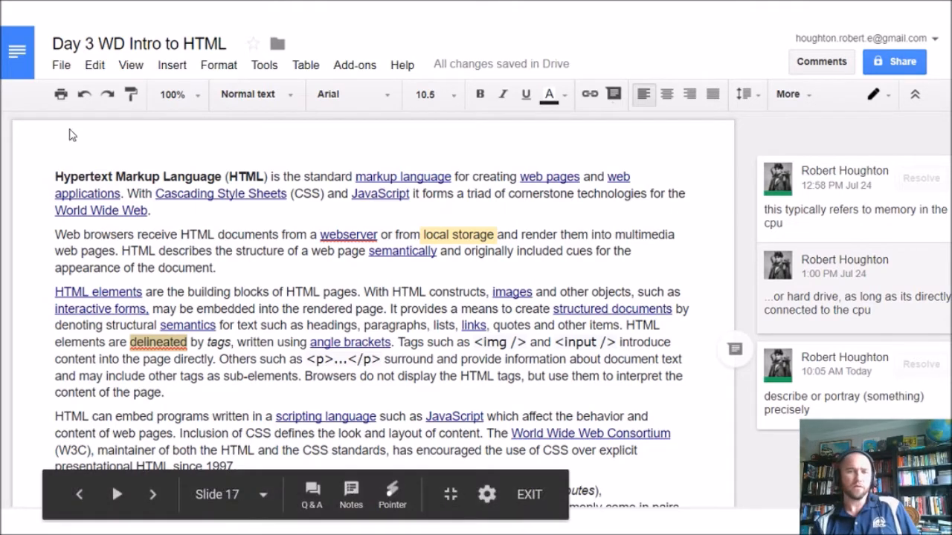
{"action": "mouse_move", "coordinate": [455, 353]}
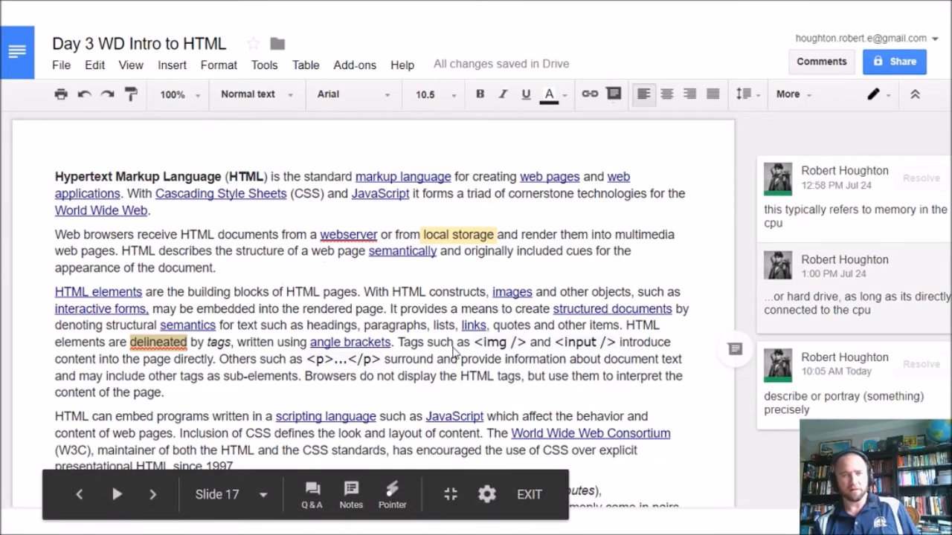
{"action": "mouse_move", "coordinate": [601, 288]}
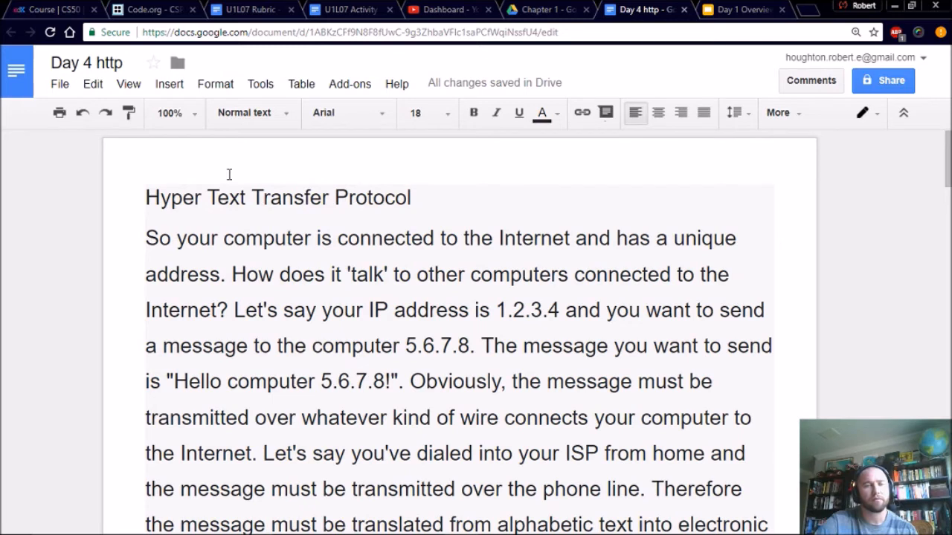
- Scroll past the protocol definition down to the paragraph describing HTTP as a request-response protocol
{"action": "scroll", "scroll_direction": "down", "scroll_amount": 3}
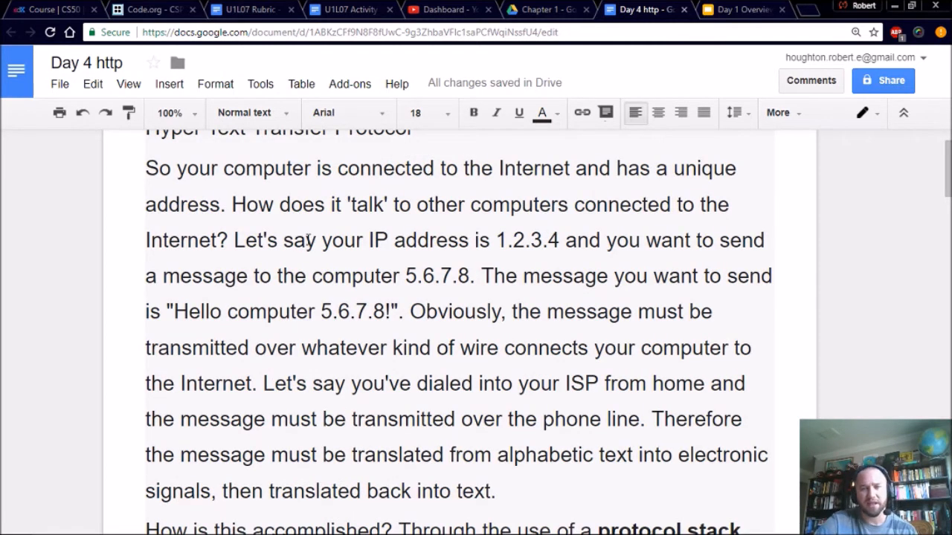
{"action": "mouse_move", "coordinate": [289, 226]}
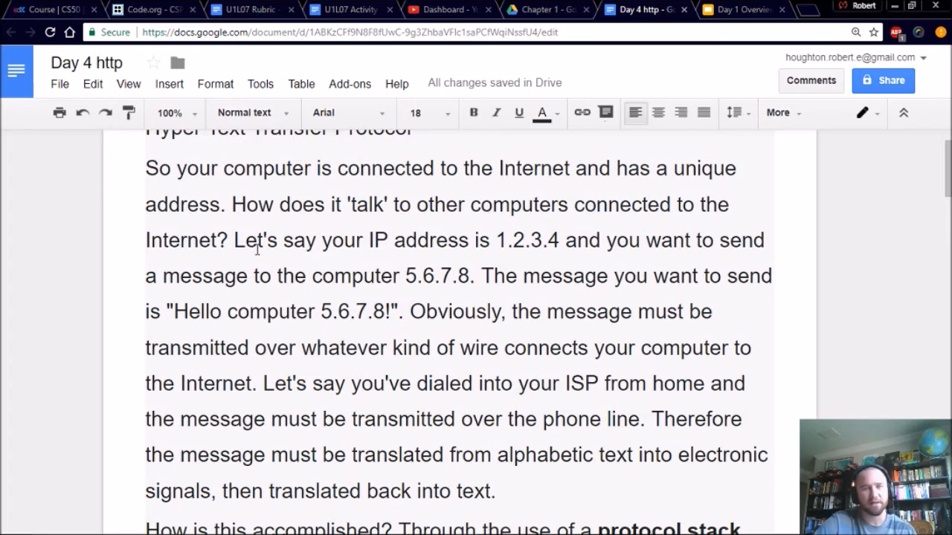
{"action": "mouse_move", "coordinate": [497, 268]}
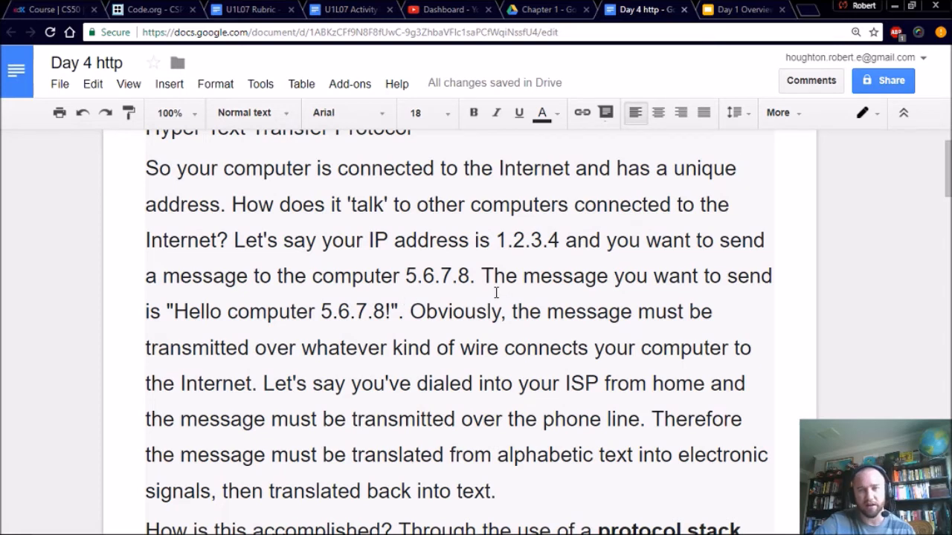
{"action": "mouse_move", "coordinate": [116, 337]}
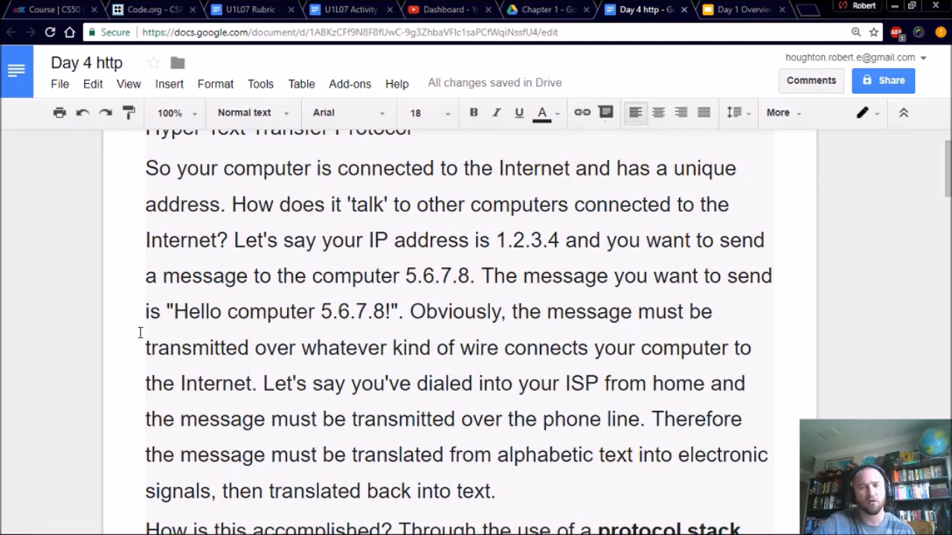
{"action": "scroll", "scroll_direction": "down", "scroll_amount": 3}
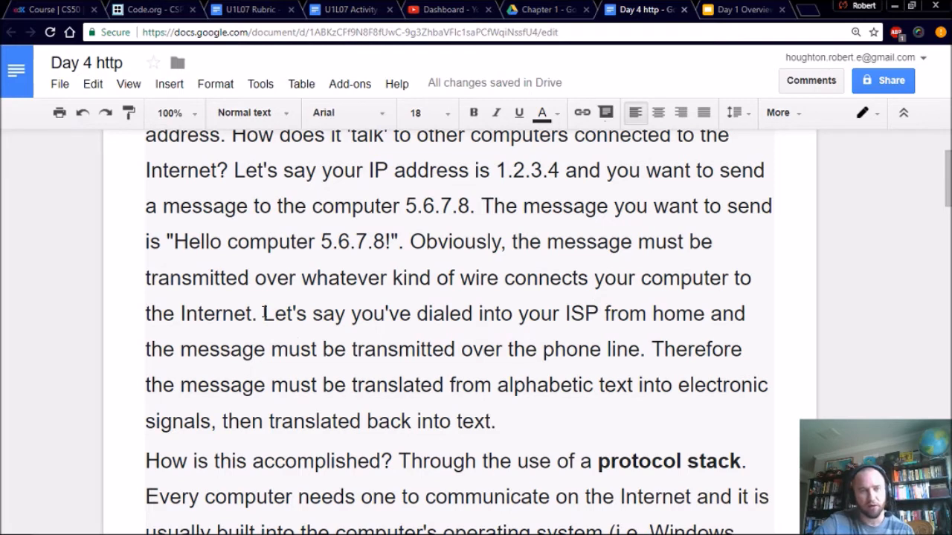
{"action": "scroll", "scroll_direction": "down", "scroll_amount": 3}
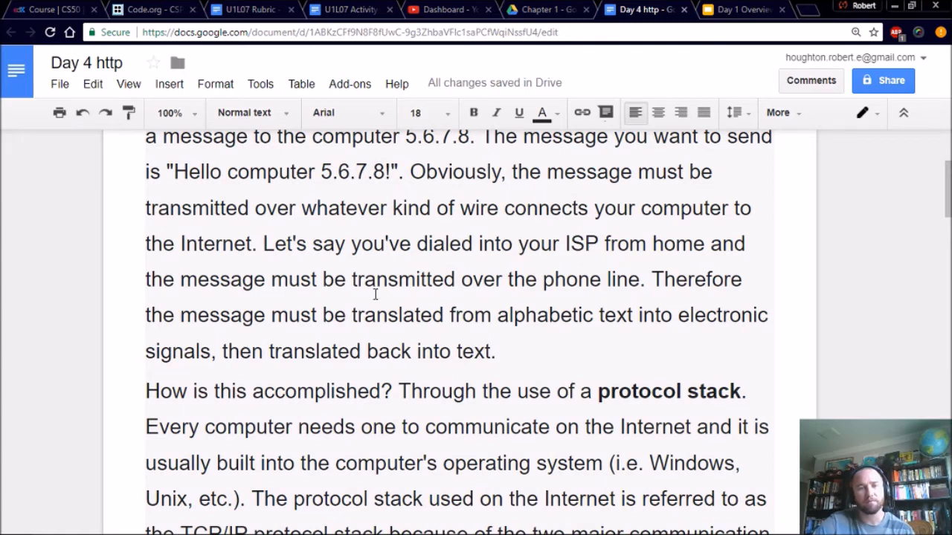
{"action": "mouse_move", "coordinate": [547, 285]}
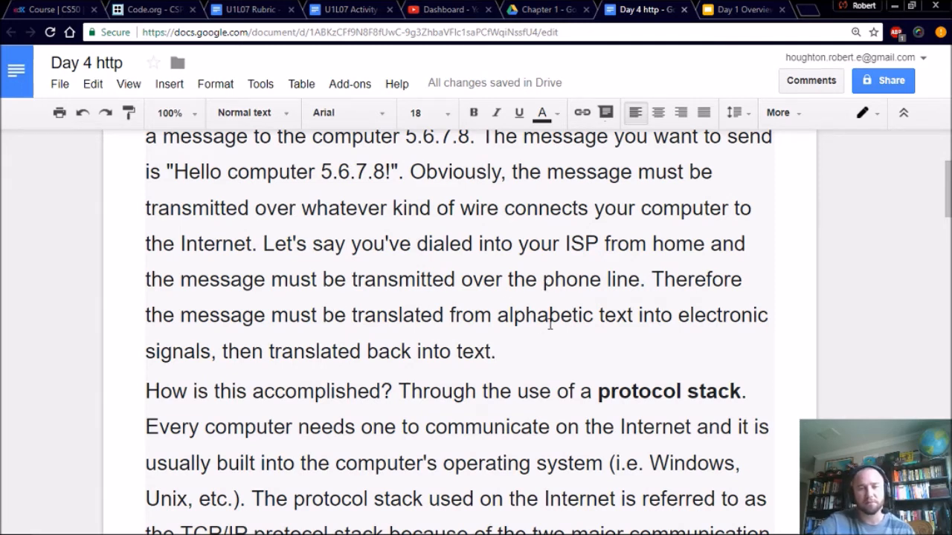
{"action": "mouse_move", "coordinate": [556, 334]}
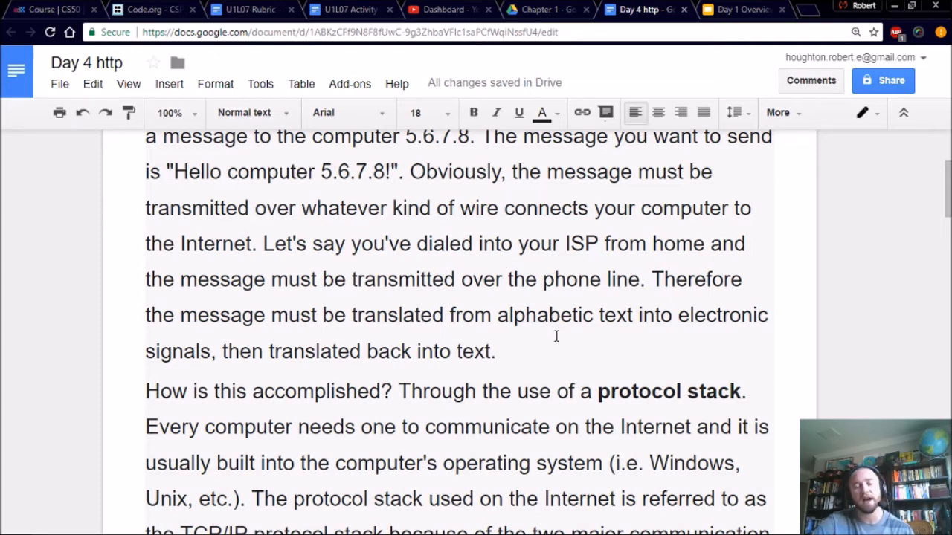
{"action": "scroll", "scroll_direction": "down", "scroll_amount": 3}
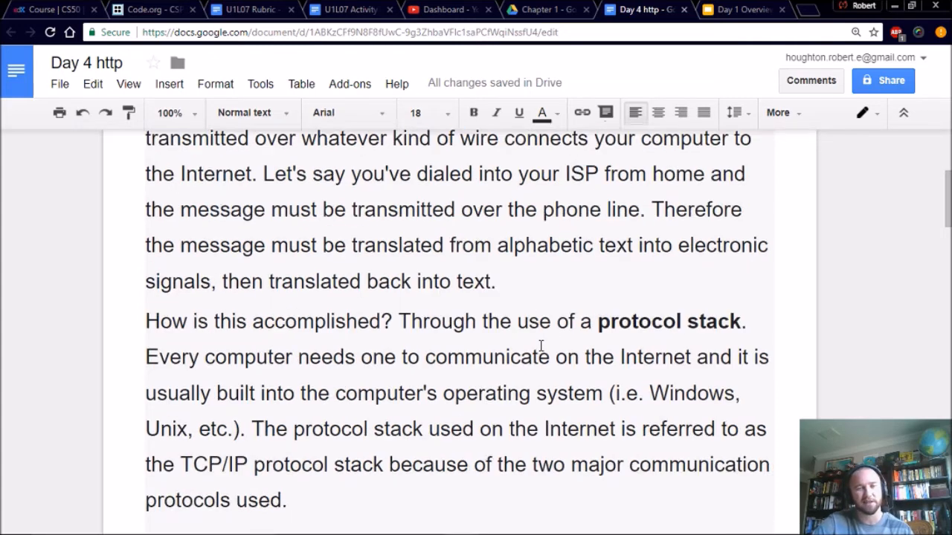
{"action": "scroll", "scroll_direction": "down", "scroll_amount": 3}
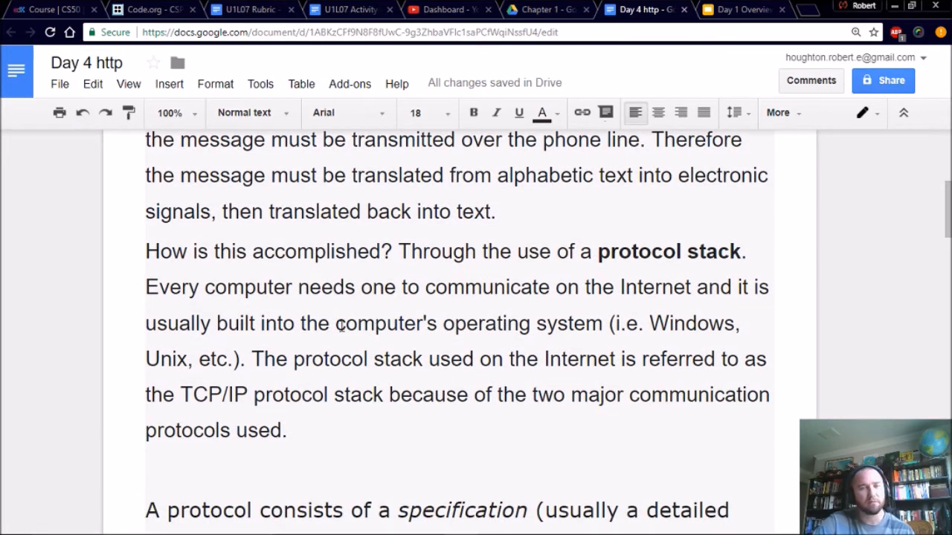
{"action": "mouse_move", "coordinate": [660, 315]}
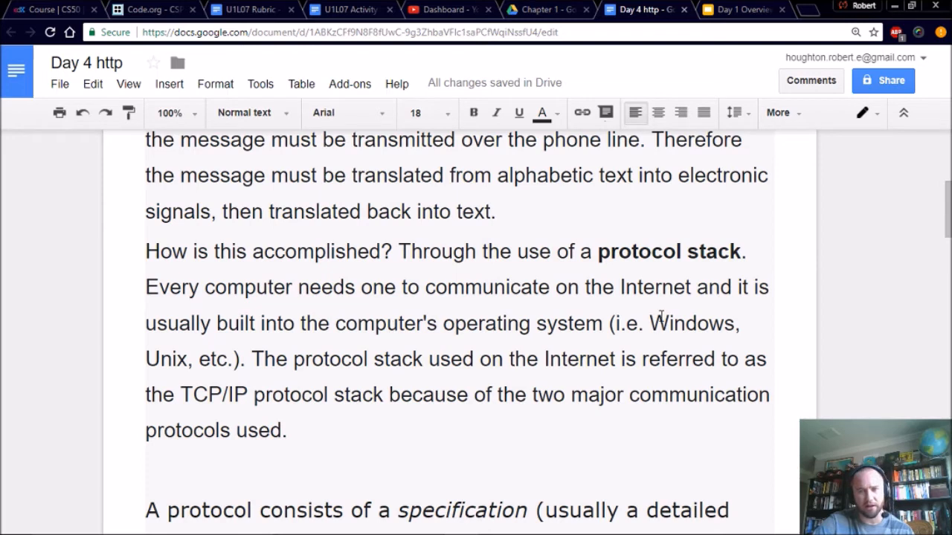
{"action": "mouse_move", "coordinate": [511, 330]}
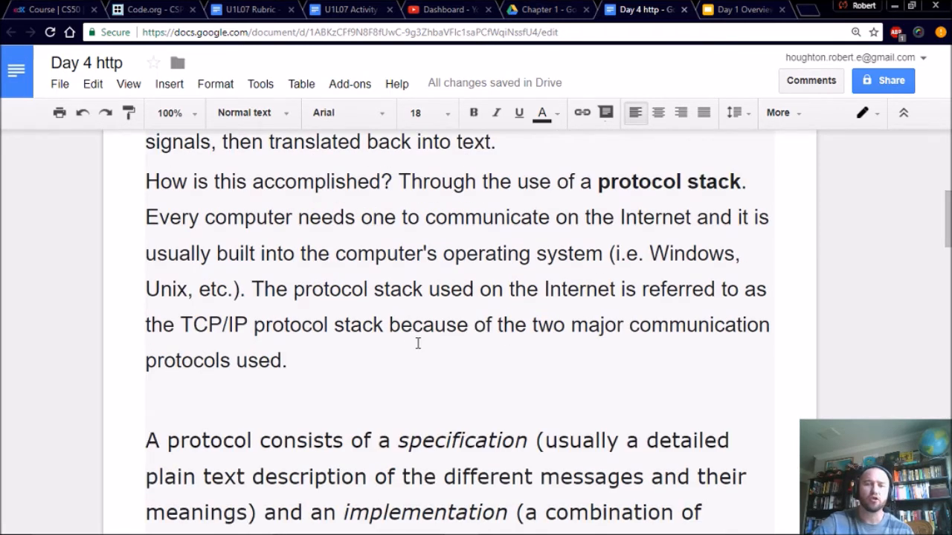
{"action": "mouse_move", "coordinate": [371, 355]}
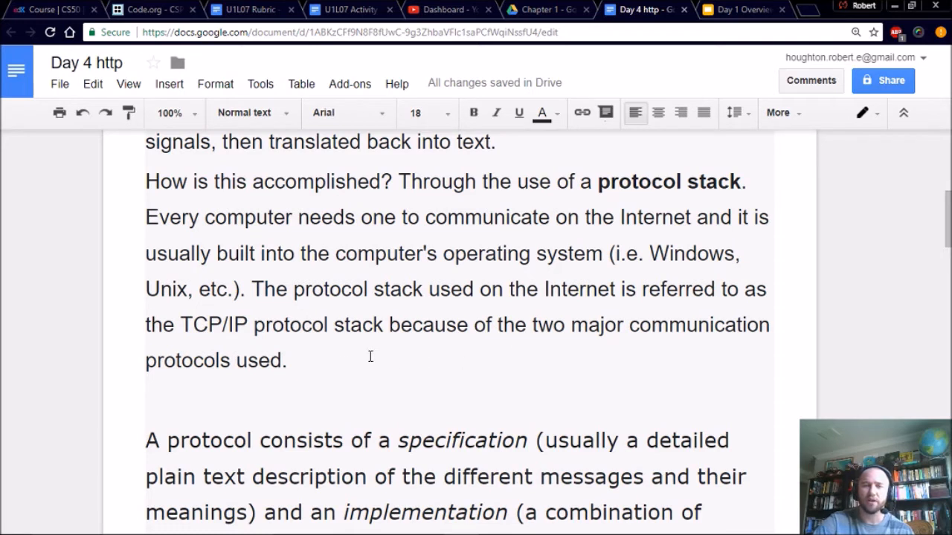
{"action": "mouse_move", "coordinate": [404, 336]}
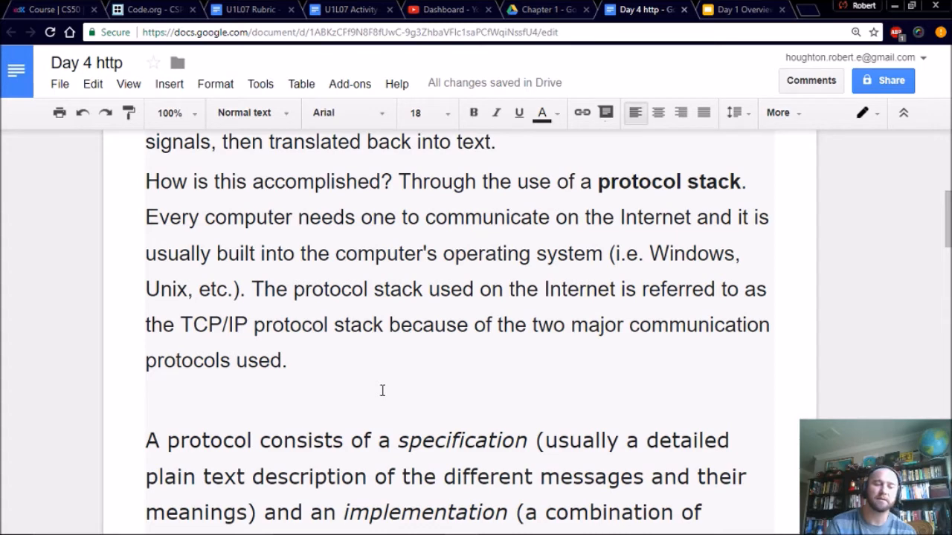
{"action": "scroll", "scroll_direction": "down", "scroll_amount": 3}
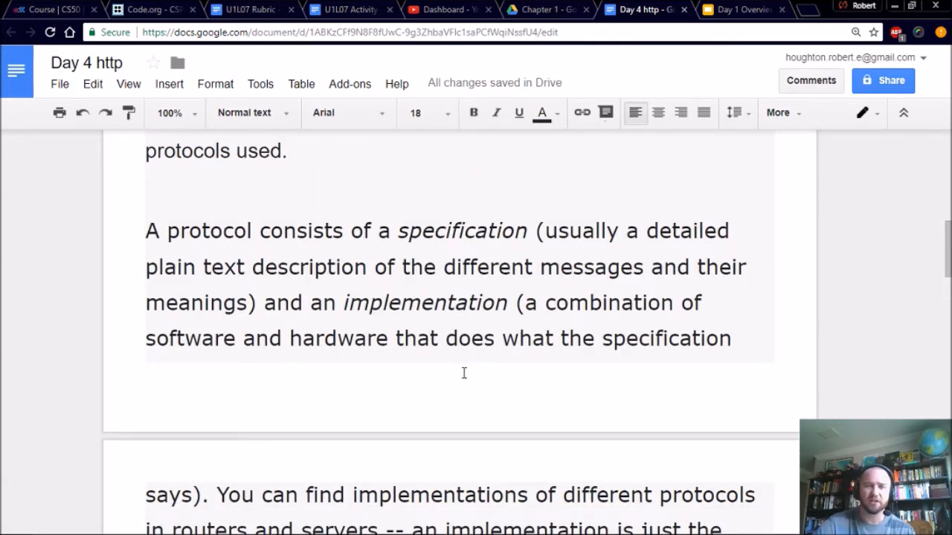
{"action": "mouse_move", "coordinate": [467, 352]}
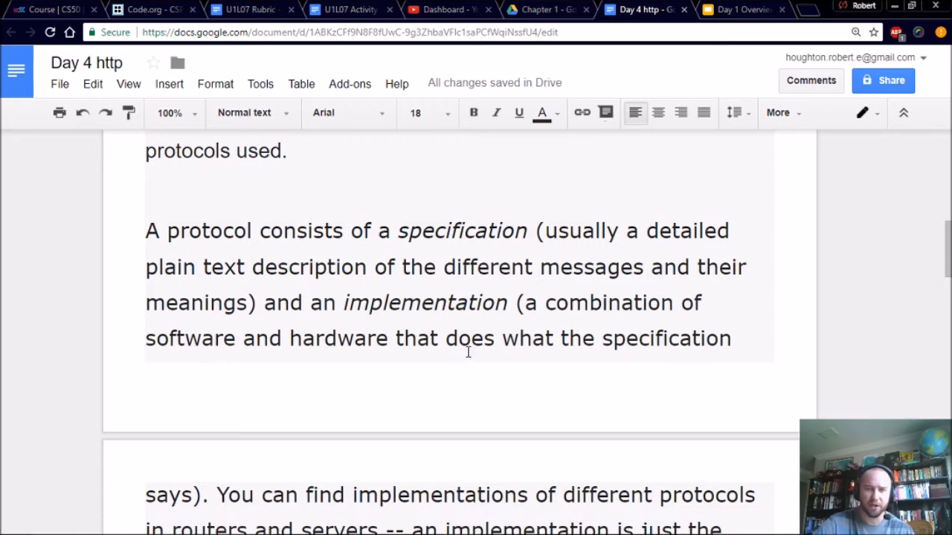
{"action": "mouse_move", "coordinate": [434, 356]}
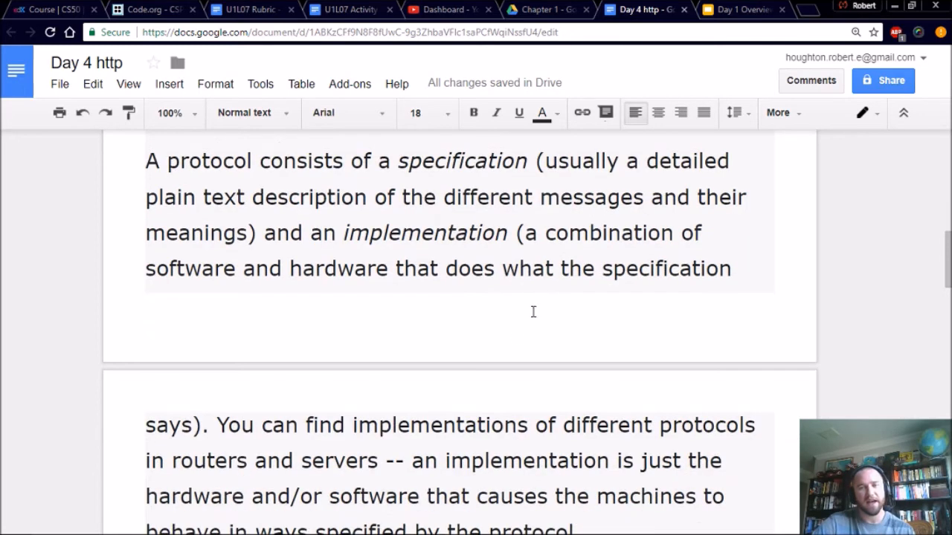
{"action": "mouse_move", "coordinate": [437, 294]}
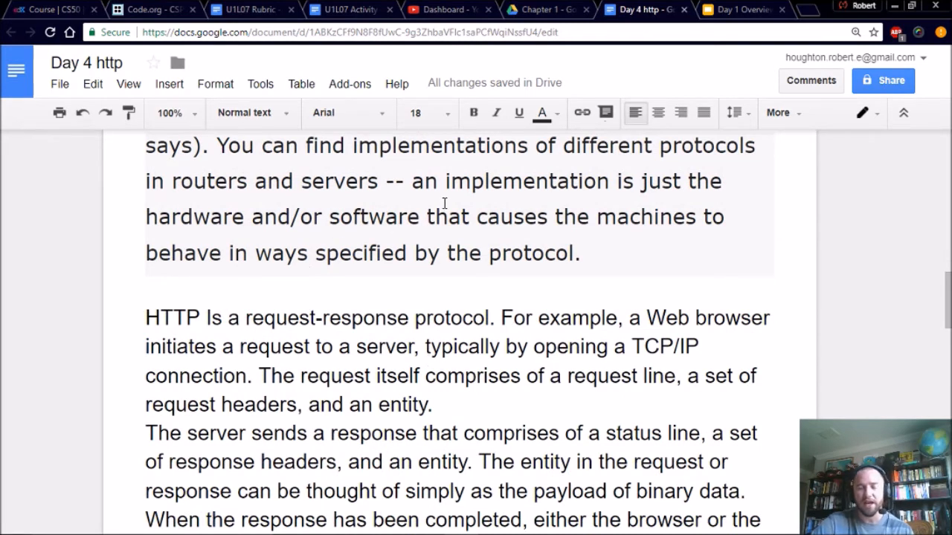
{"action": "mouse_move", "coordinate": [386, 235]}
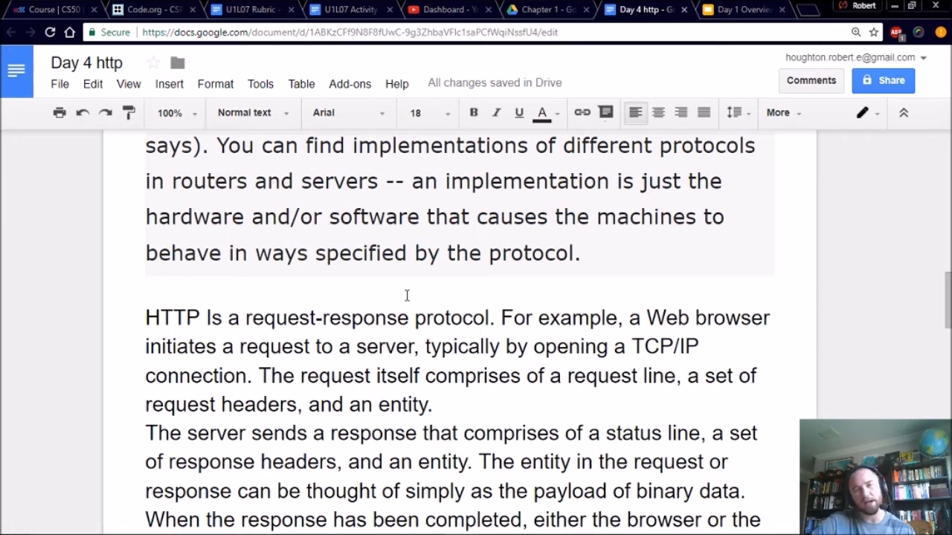
{"action": "scroll", "scroll_direction": "down", "scroll_amount": 3}
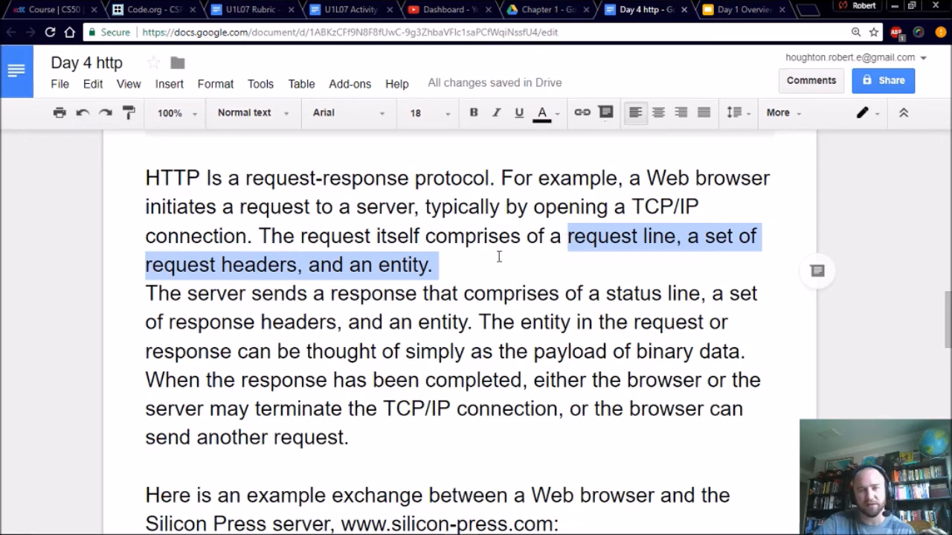
- Scroll to the server-response paragraph and the example Web browser–Silicon Press exchange intro
{"action": "scroll", "scroll_direction": "down", "scroll_amount": 3}
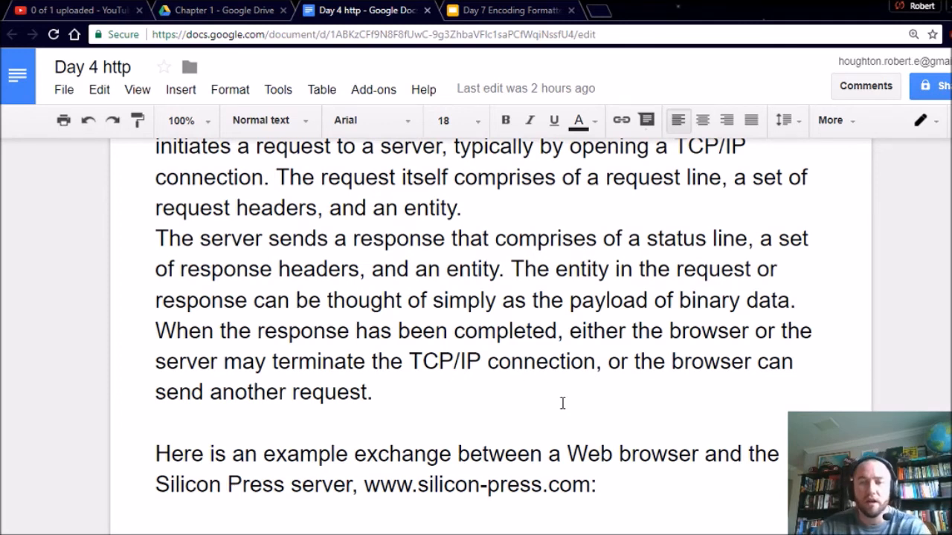
- Scroll to the example GET request, highlighting GET and the User-Agent line, down to the Host header
{"action": "scroll", "scroll_direction": "down", "scroll_amount": 3}
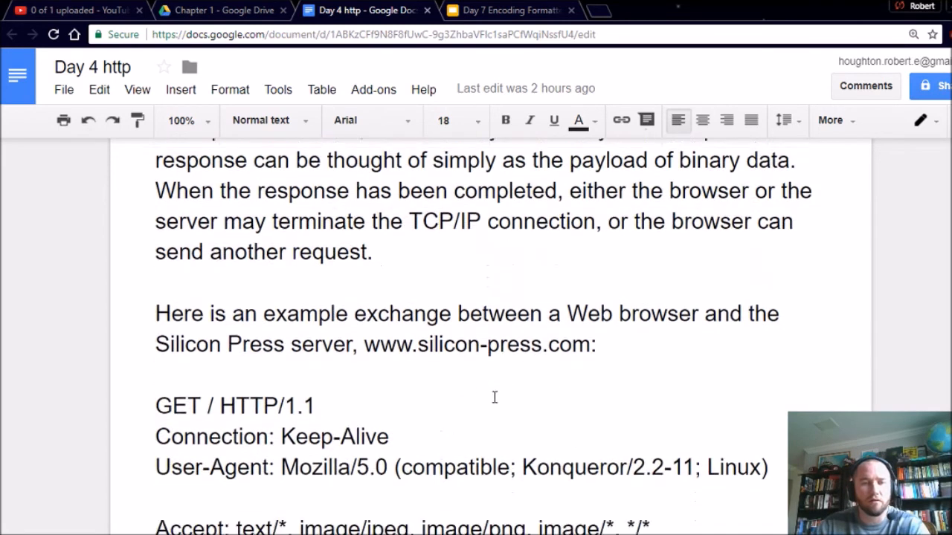
{"action": "scroll", "scroll_direction": "down", "scroll_amount": 3}
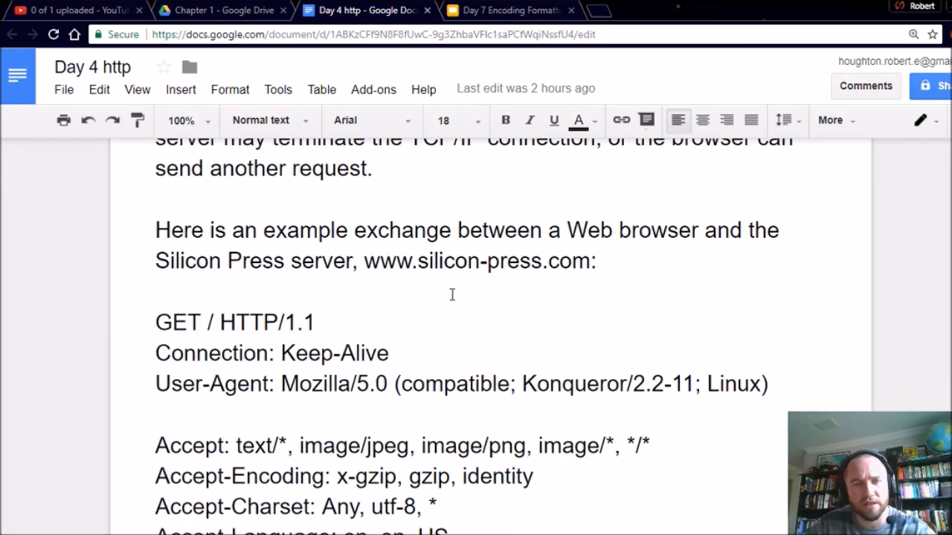
{"action": "scroll", "scroll_direction": "down", "scroll_amount": 3}
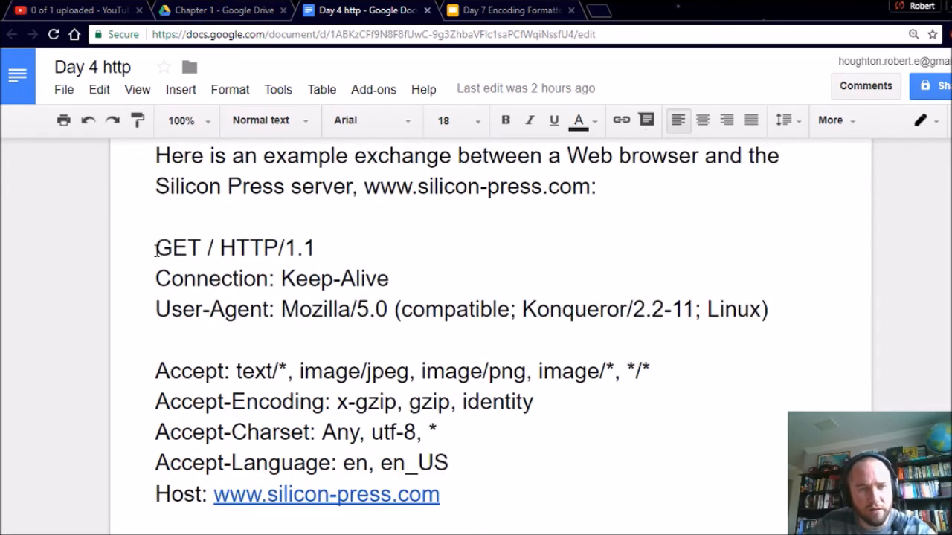
{"action": "double_click", "coordinate": [177, 247]}
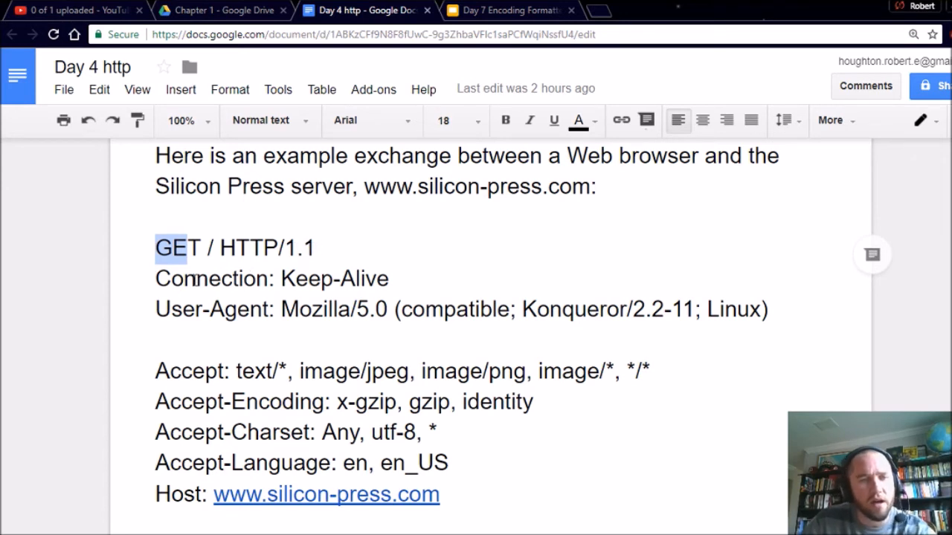
{"action": "left_click", "coordinate": [208, 310]}
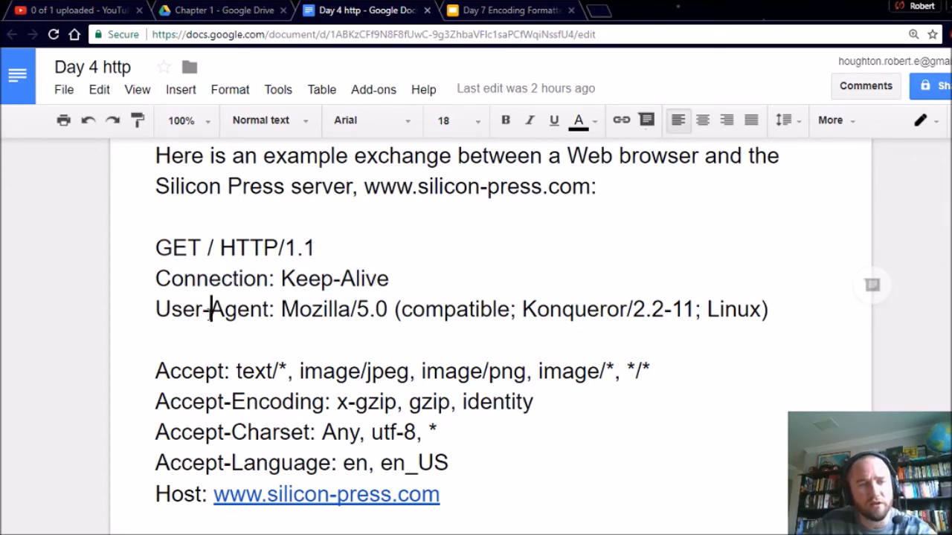
{"action": "mouse_move", "coordinate": [345, 329]}
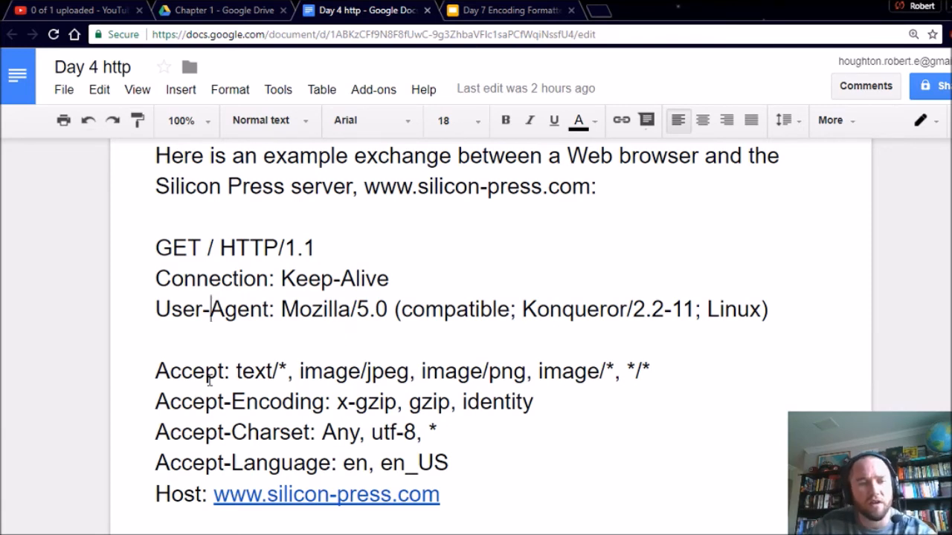
{"action": "scroll", "scroll_direction": "down", "scroll_amount": 3}
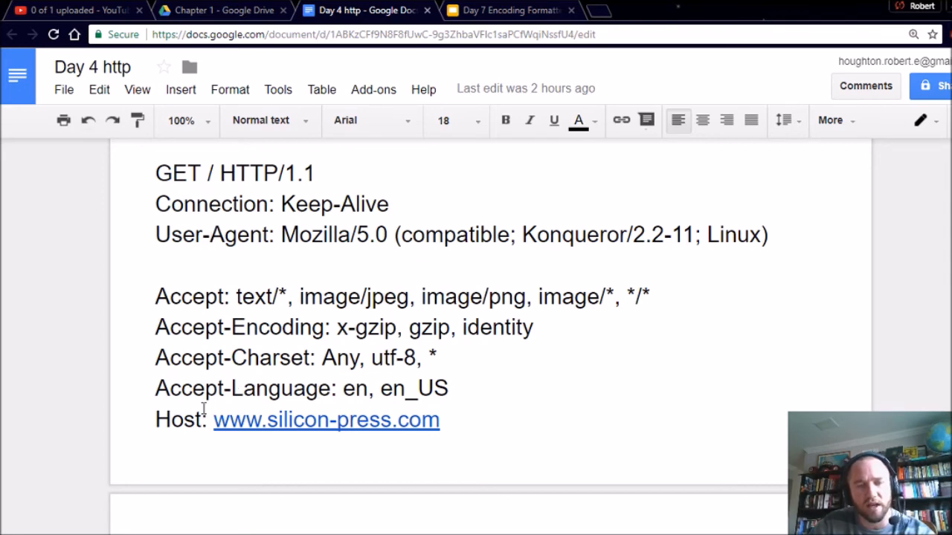
- Scroll to the HTTP/1.1 200 OK response, highlighting OK, 200, the Date header and the Server line
{"action": "scroll", "scroll_direction": "down", "scroll_amount": 3}
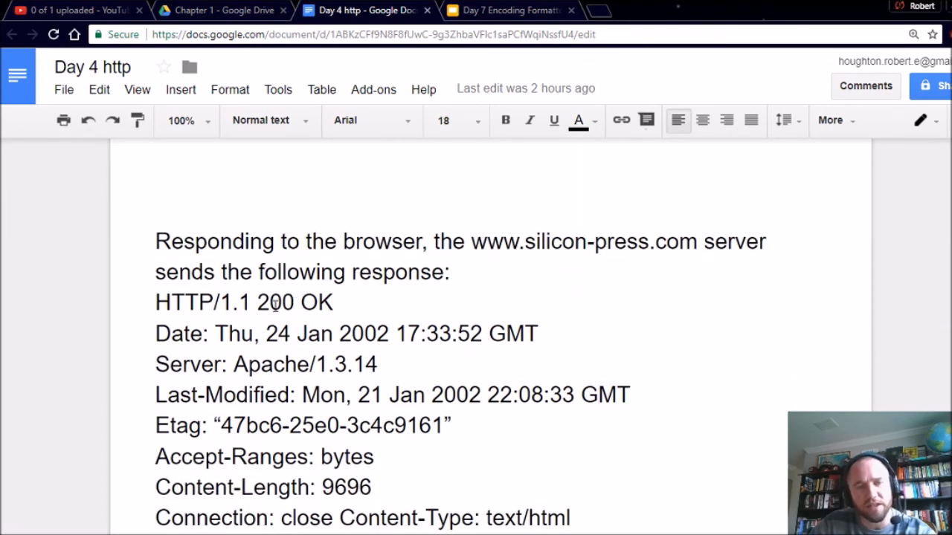
{"action": "double_click", "coordinate": [315, 303]}
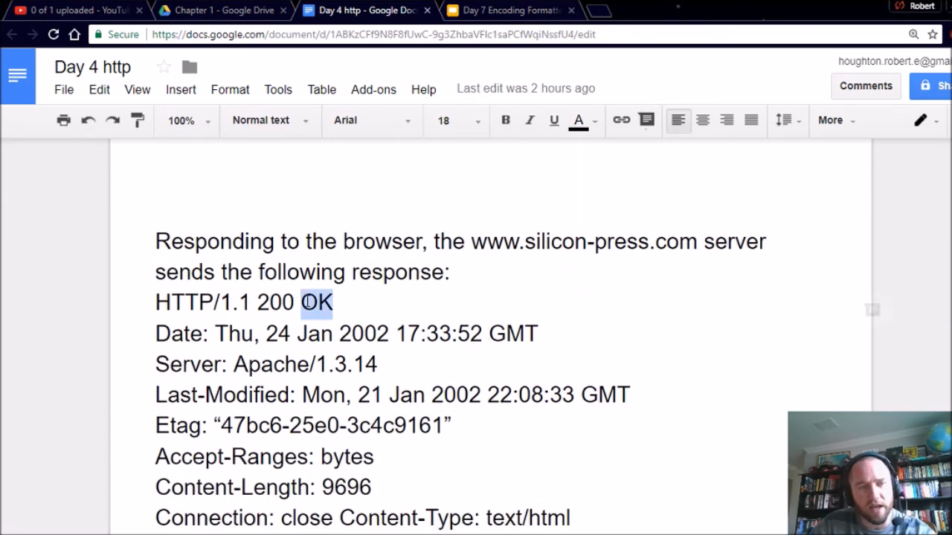
{"action": "double_click", "coordinate": [277, 302]}
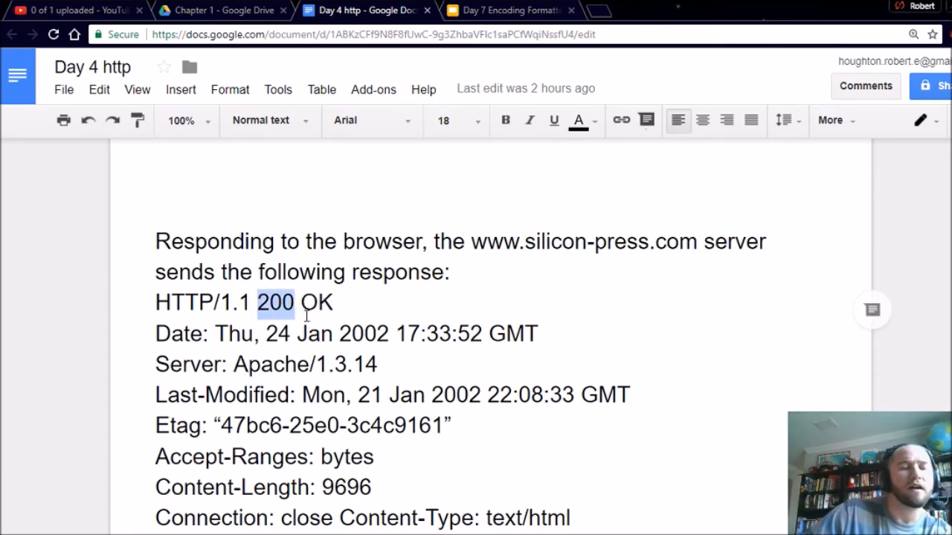
{"action": "double_click", "coordinate": [235, 301]}
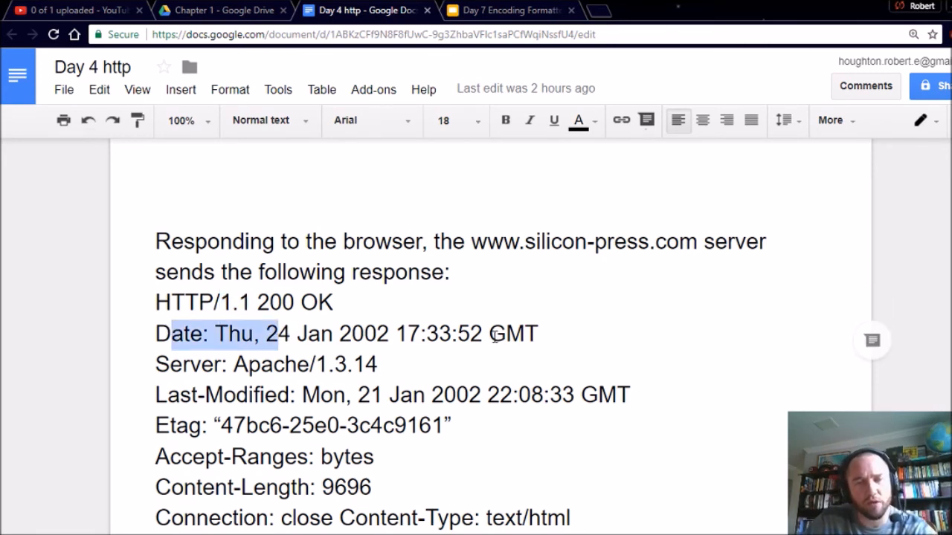
{"action": "double_click", "coordinate": [511, 333]}
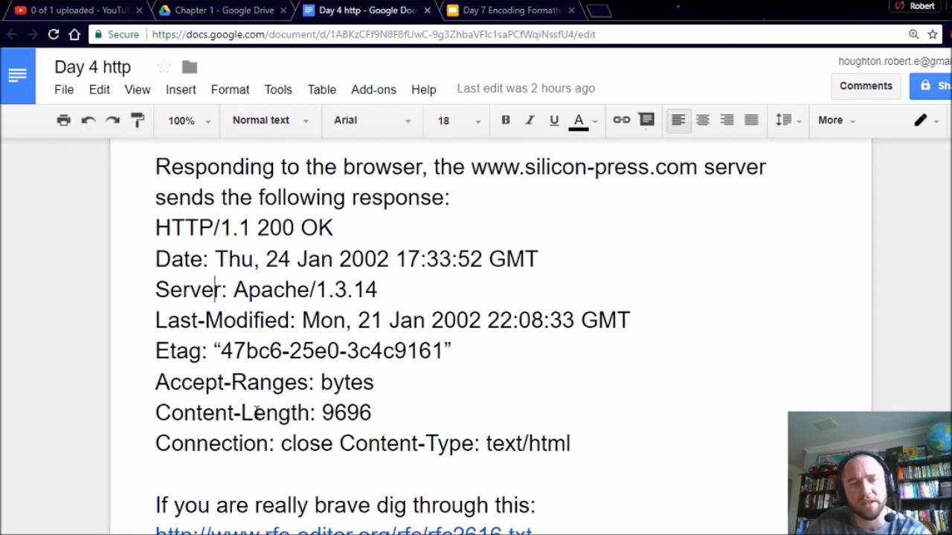
- Scroll to the document's end with the rfc-editor.org RFC 2616 link and closing paragraph
{"action": "scroll", "scroll_direction": "down", "scroll_amount": 3}
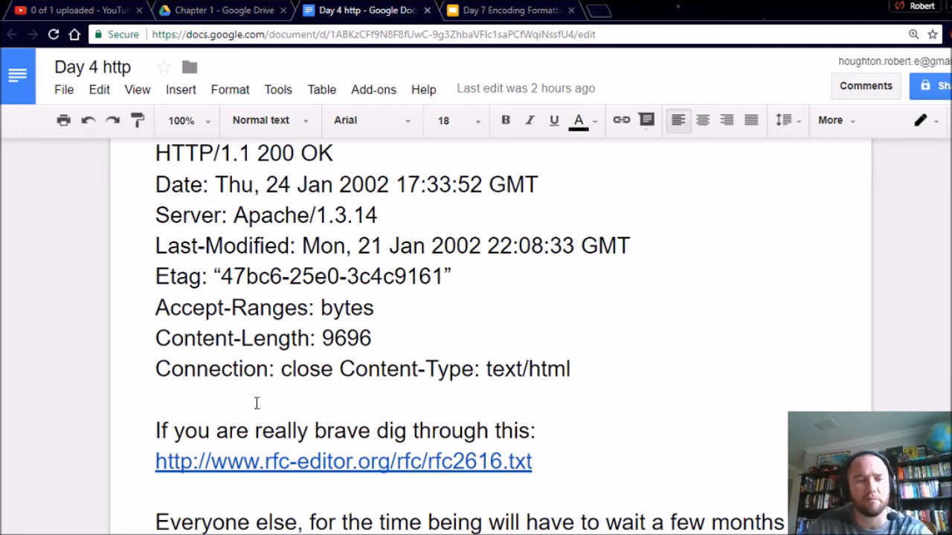
{"action": "scroll", "scroll_direction": "down", "scroll_amount": 3}
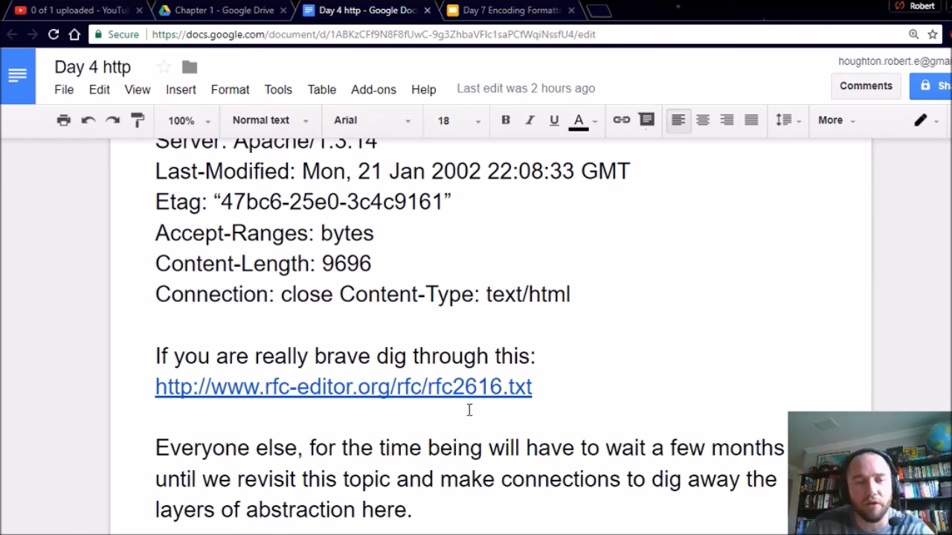
{"action": "scroll", "scroll_direction": "down", "scroll_amount": 3}
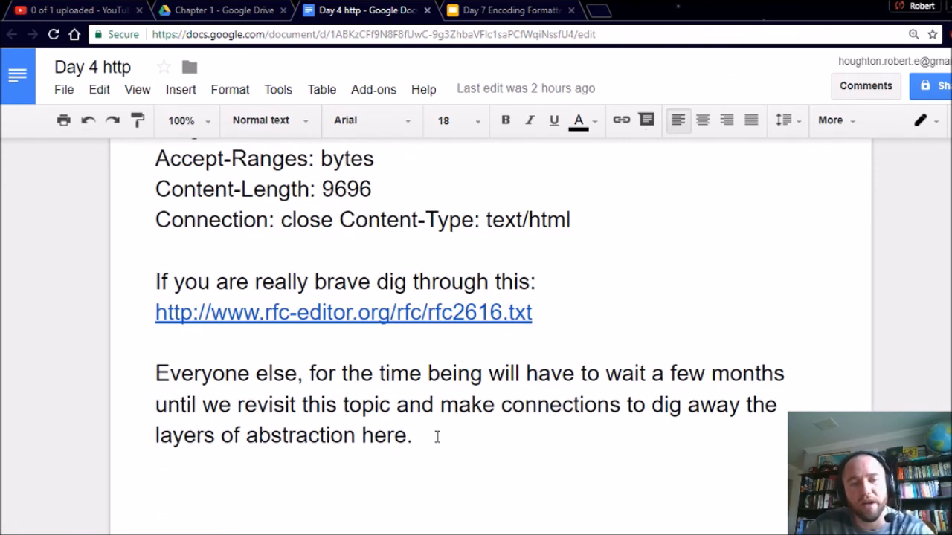